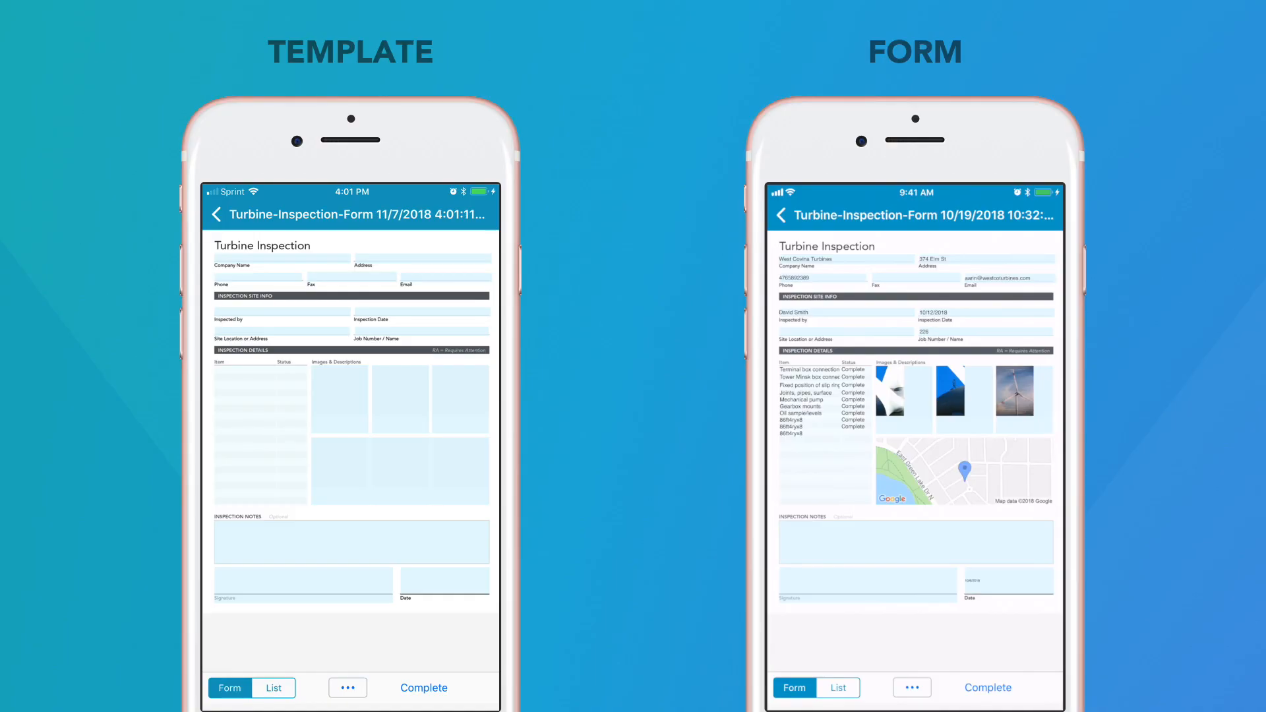
# Step: Rename the top company field from Text 35 to 'Company' in the Properties Name box
pyautogui.click(986, 687)
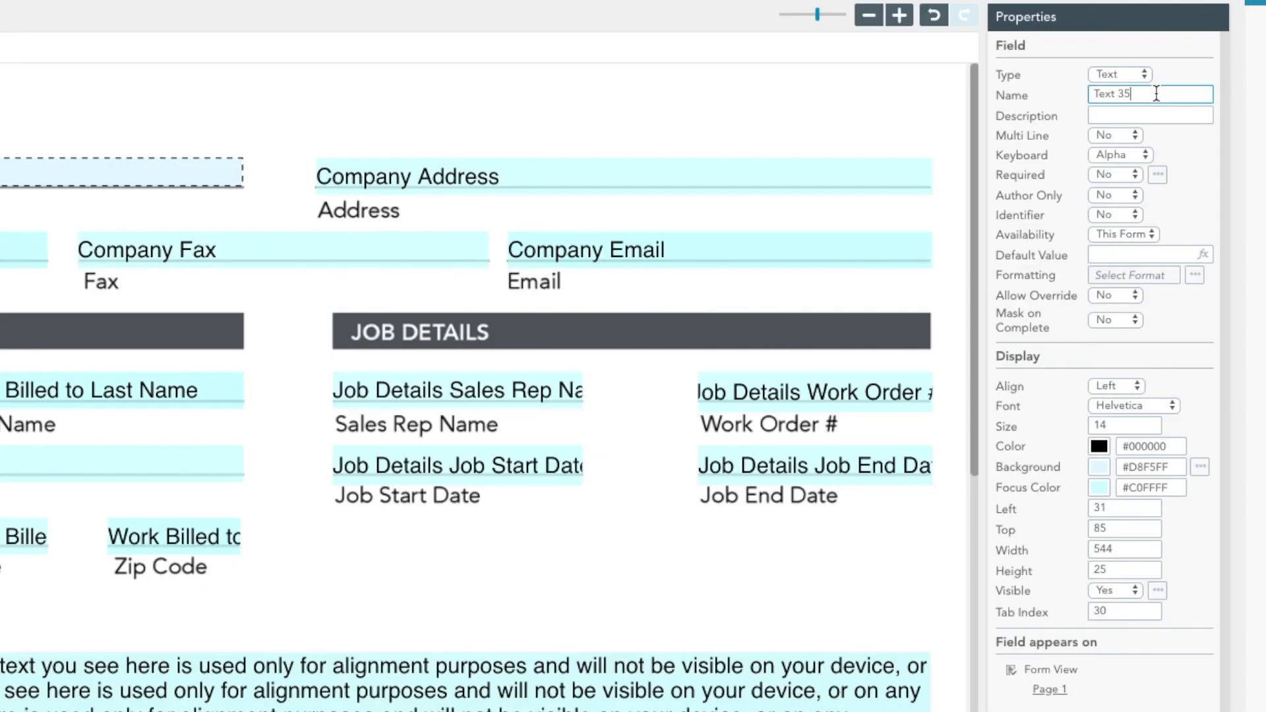
pyautogui.doubleClick(1112, 94)
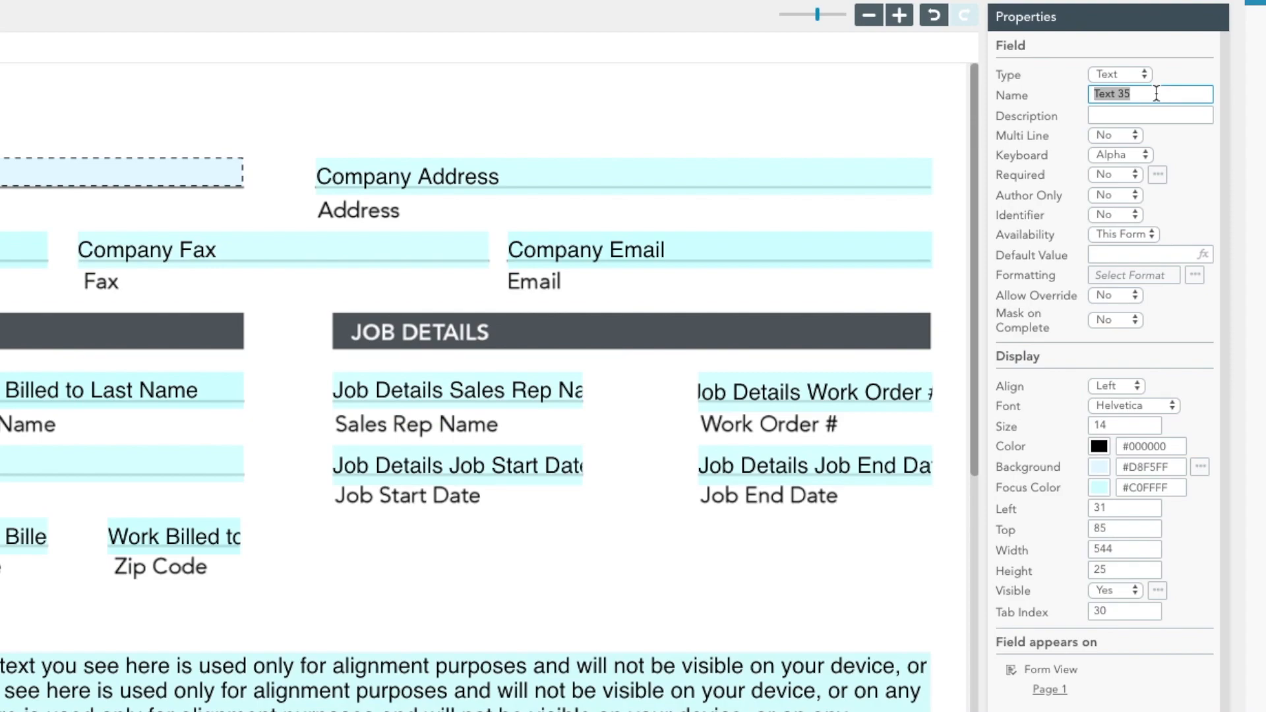
pyautogui.write('Company')
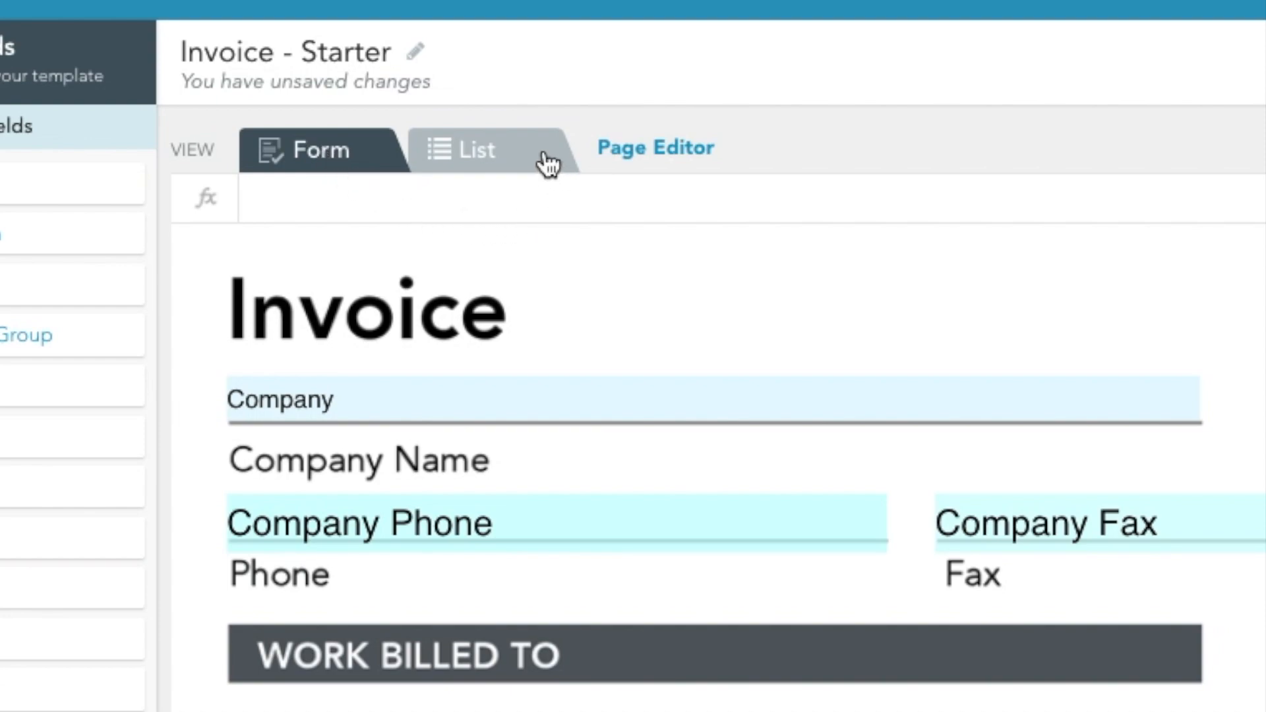
# Step: In list view, review the Billed to Info fields, then the Job Info fields
pyautogui.click(468, 150)
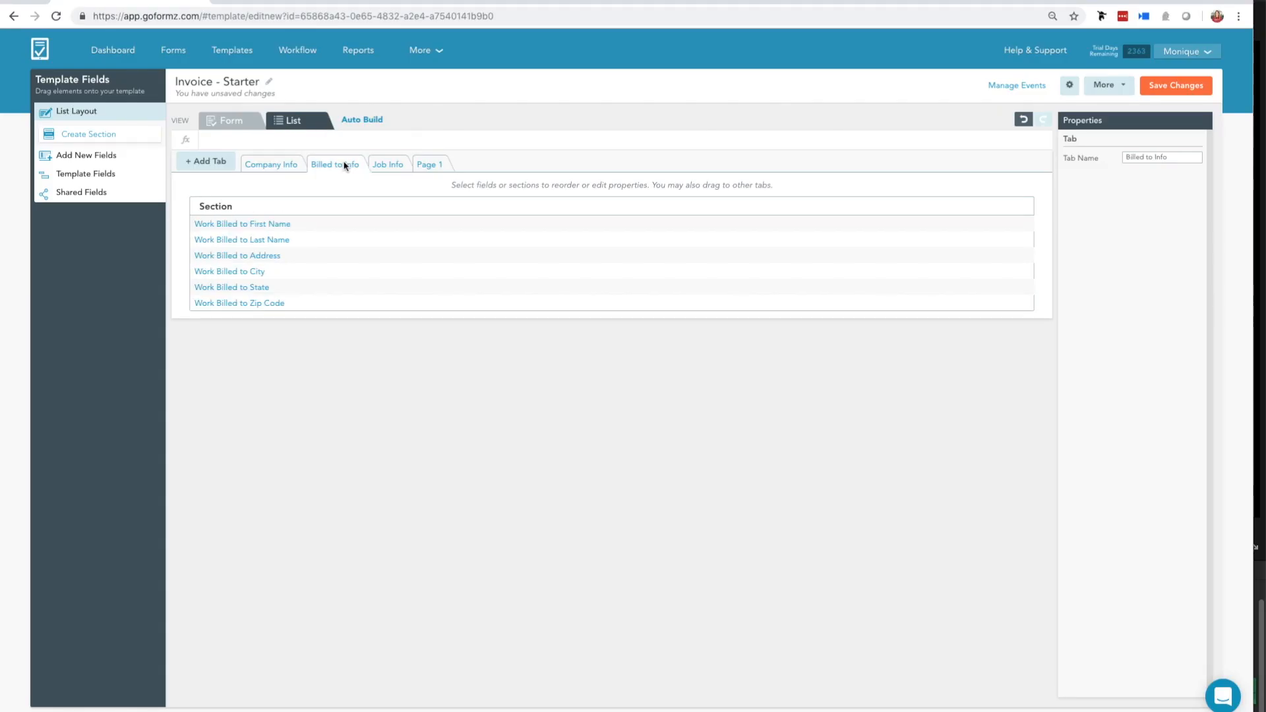
pyautogui.moveTo(387, 164)
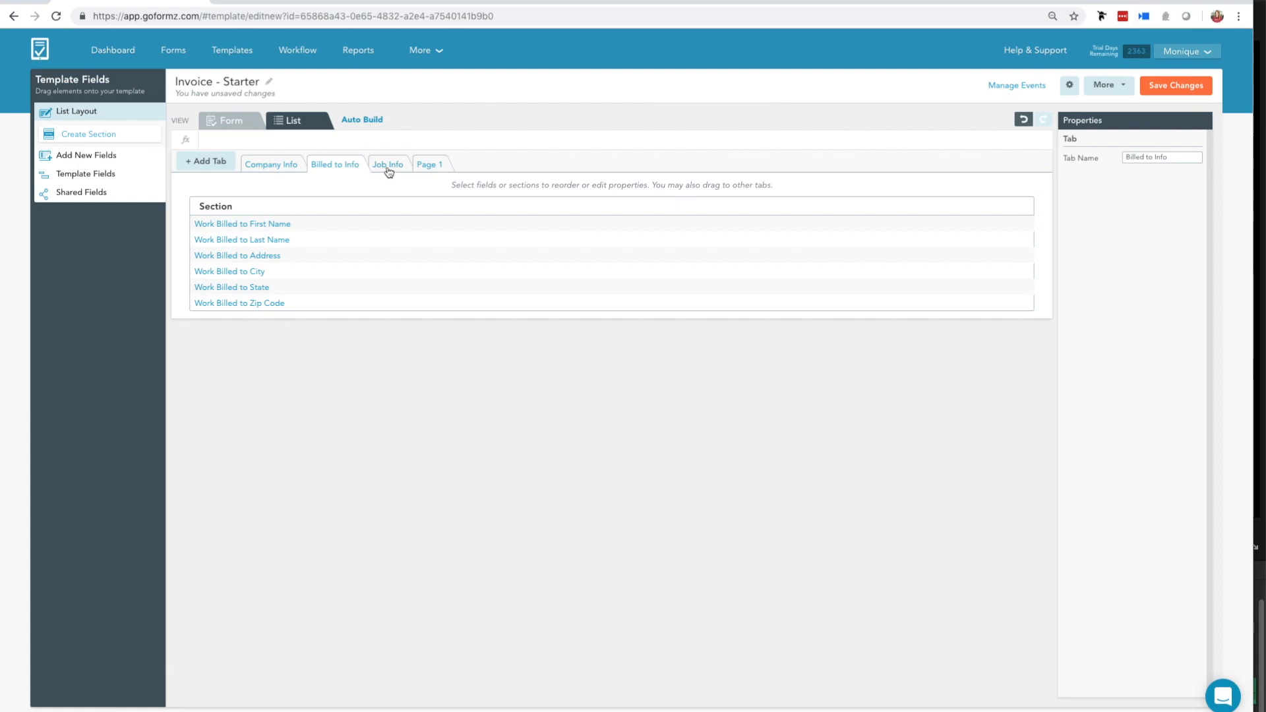
pyautogui.click(388, 164)
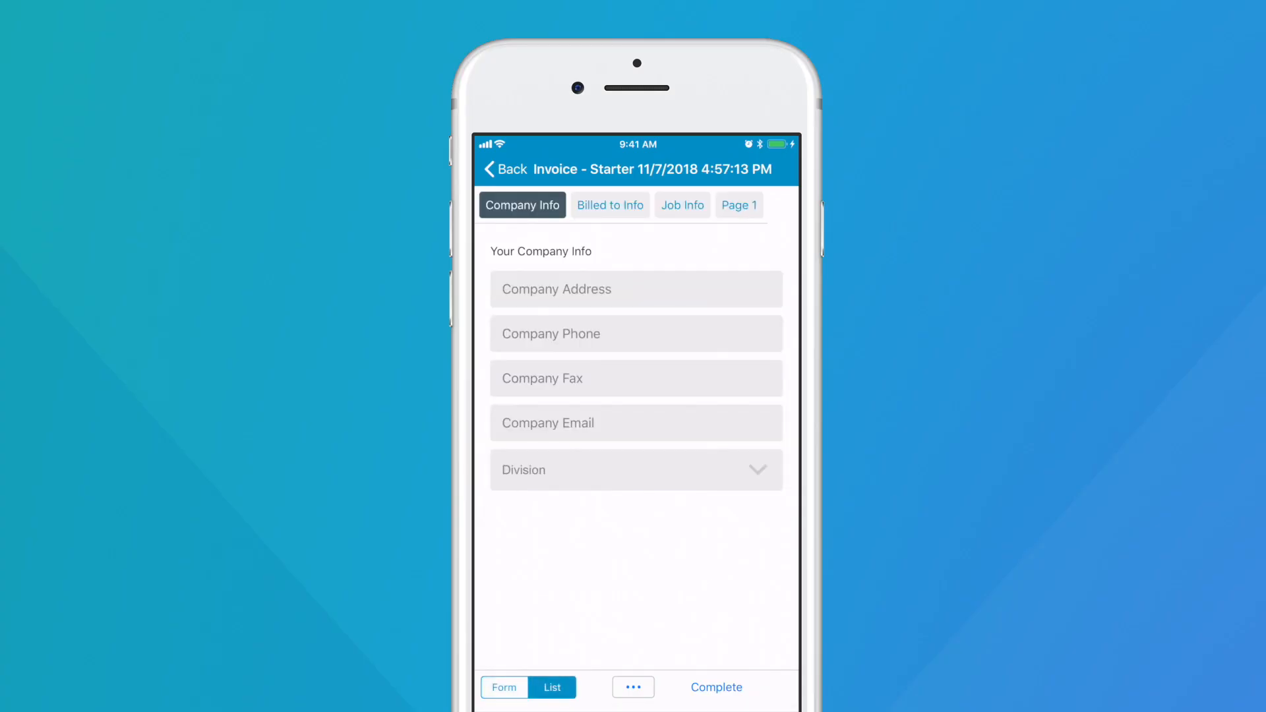
# Step: Type '126 E' into a field, then delete Page 2 so only Page 1 remains
pyautogui.write('126 E')
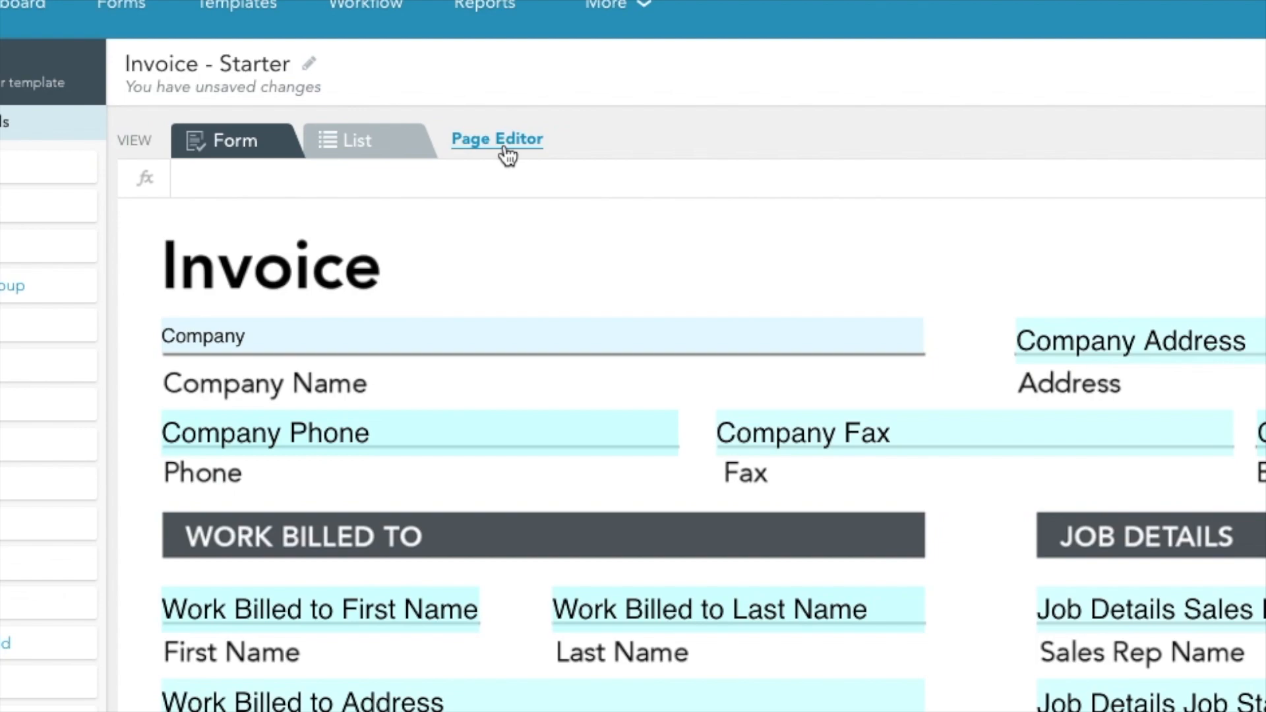
pyautogui.click(497, 138)
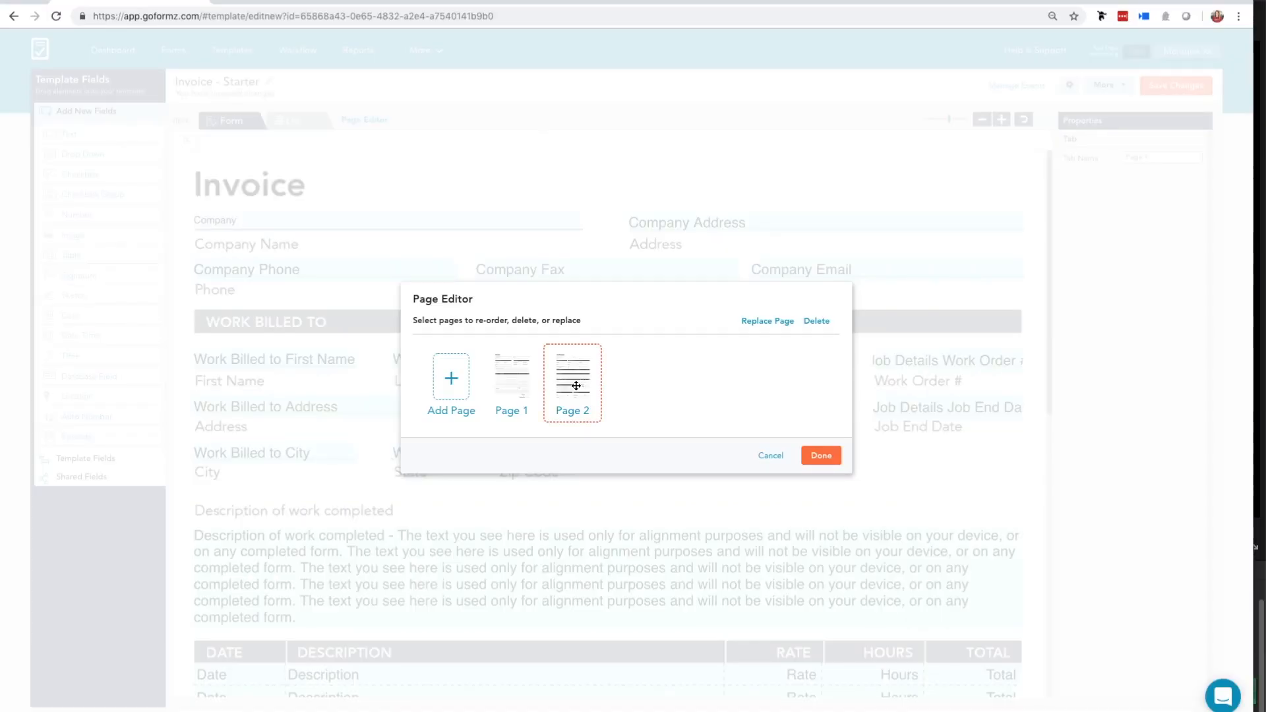
pyautogui.click(816, 321)
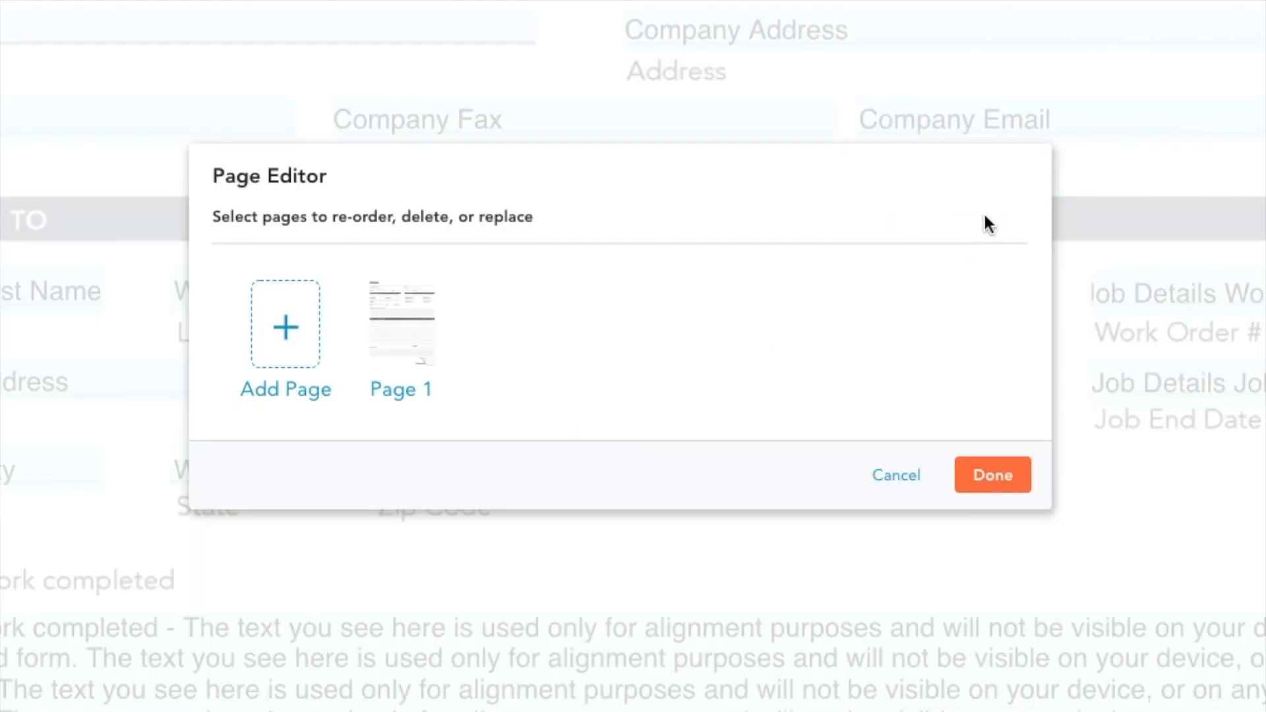
pyautogui.click(992, 475)
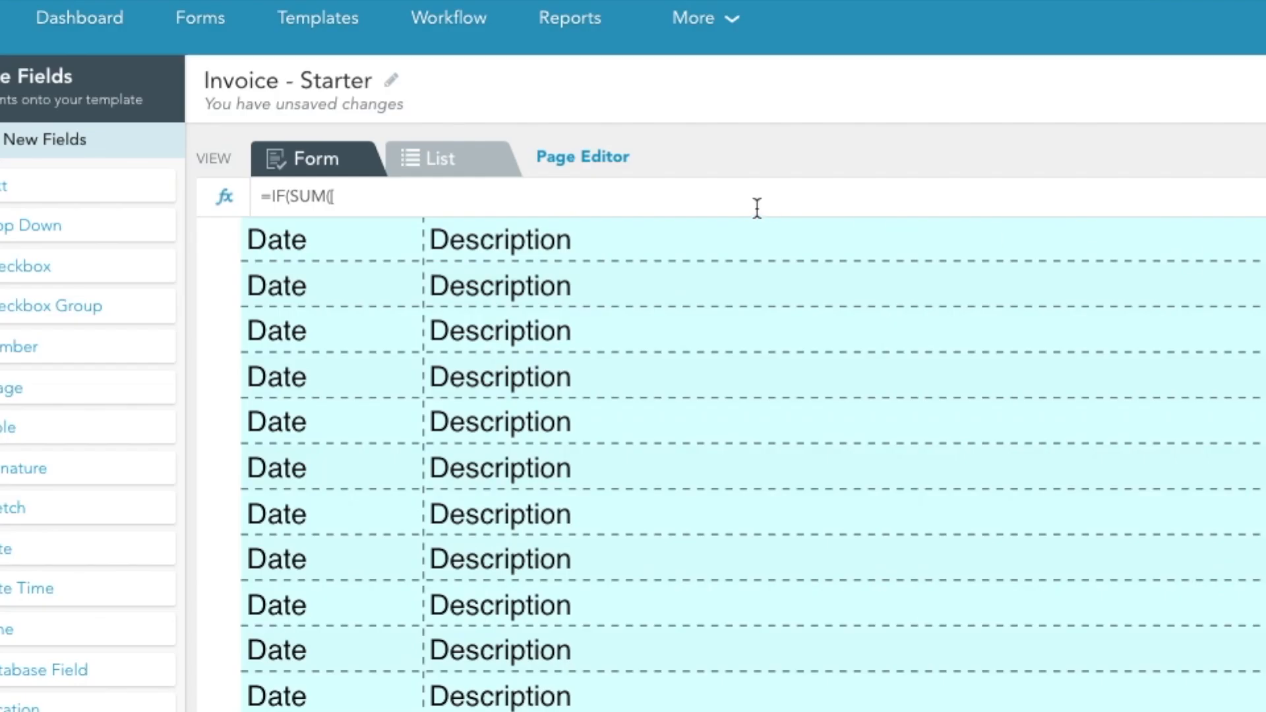
# Step: Enter 'Labor' in the table formula and Company Phone placeholder text, then save the template
pyautogui.write('La')
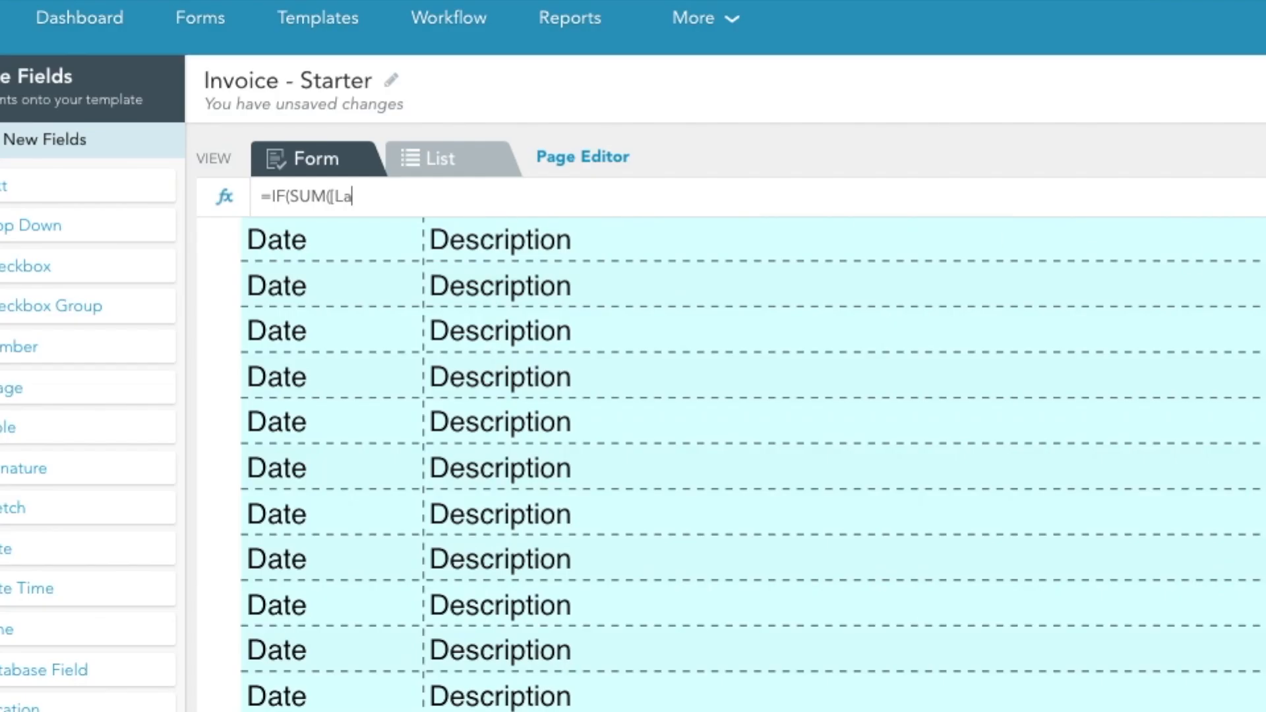
pyautogui.write('bor')
pyautogui.write('Enter compan')
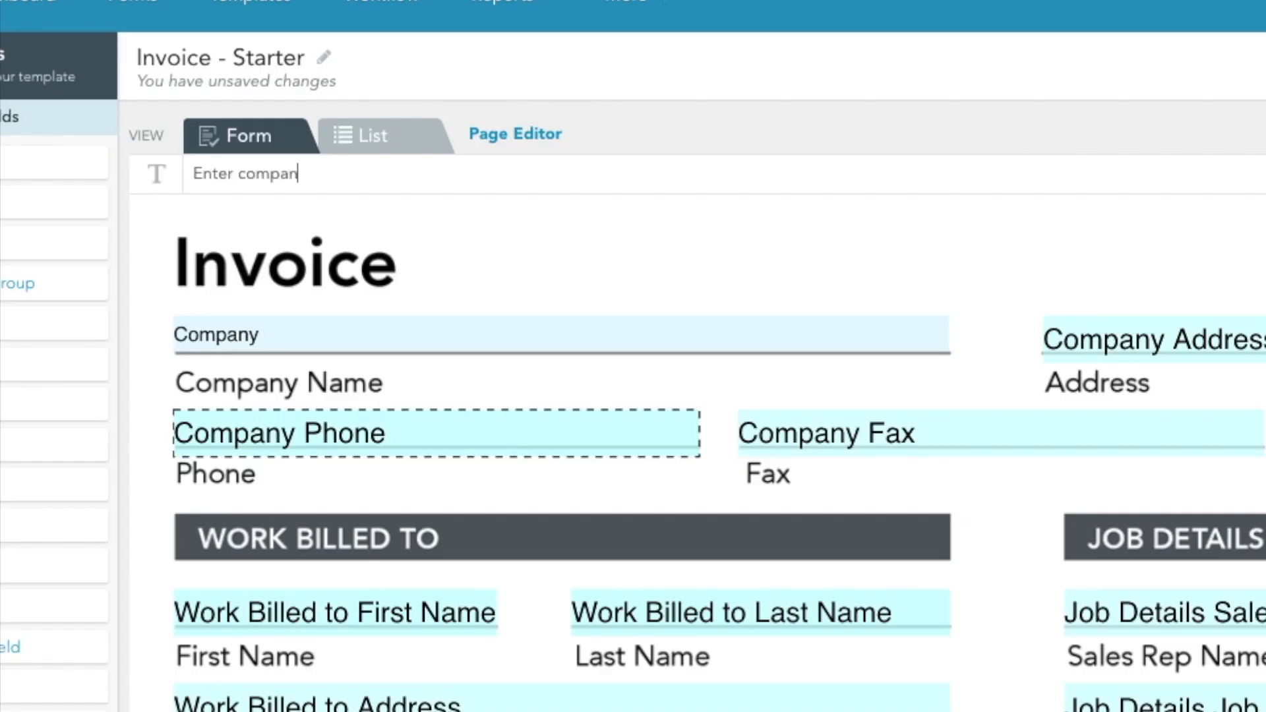
pyautogui.write('y pho')
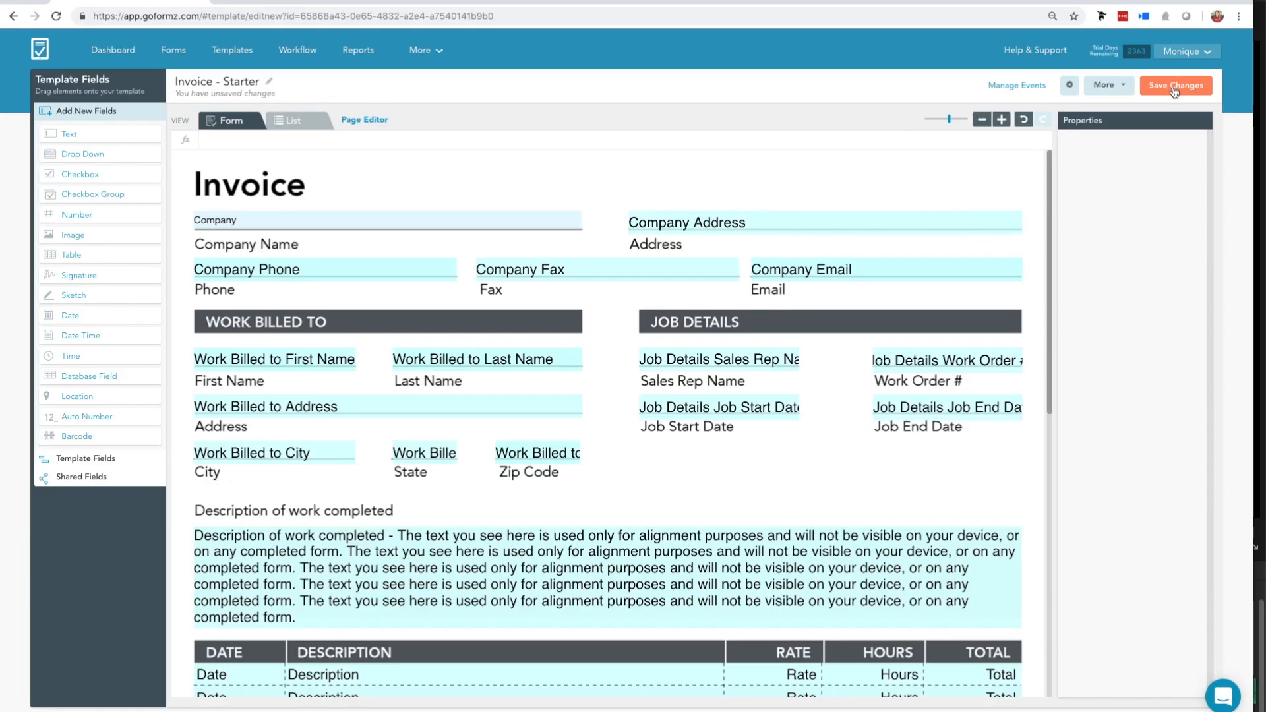
pyautogui.click(1174, 86)
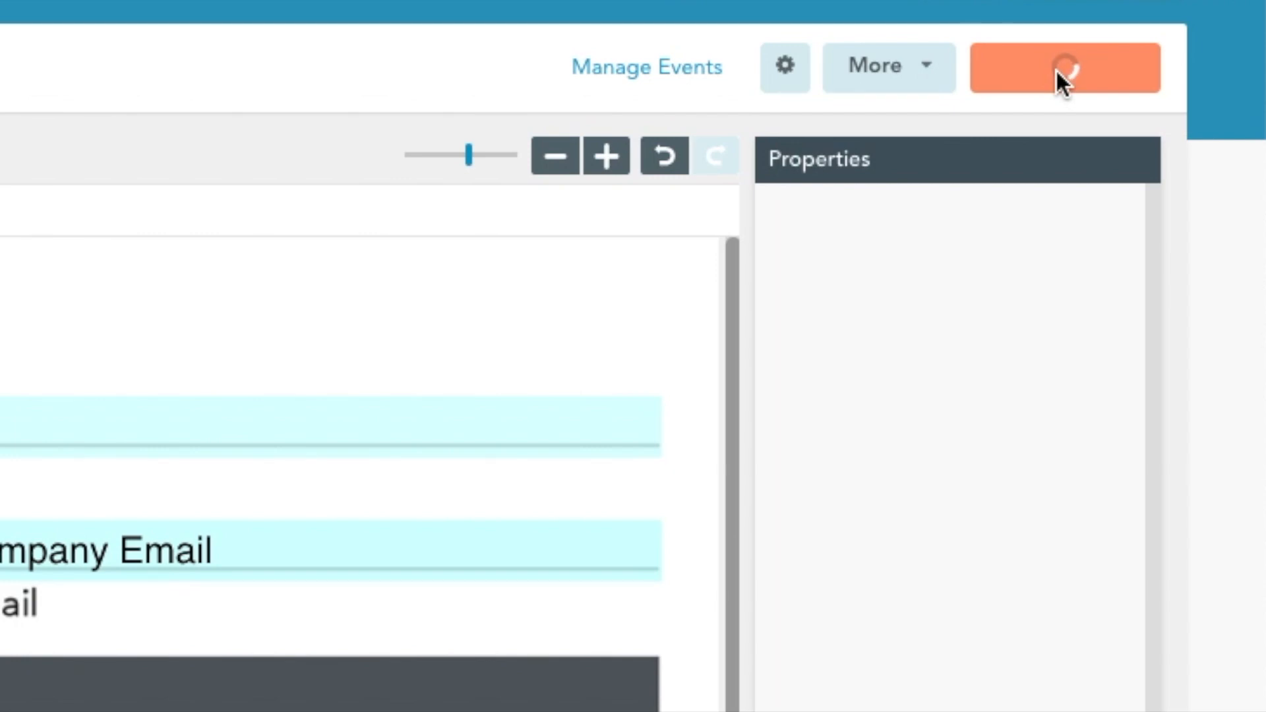